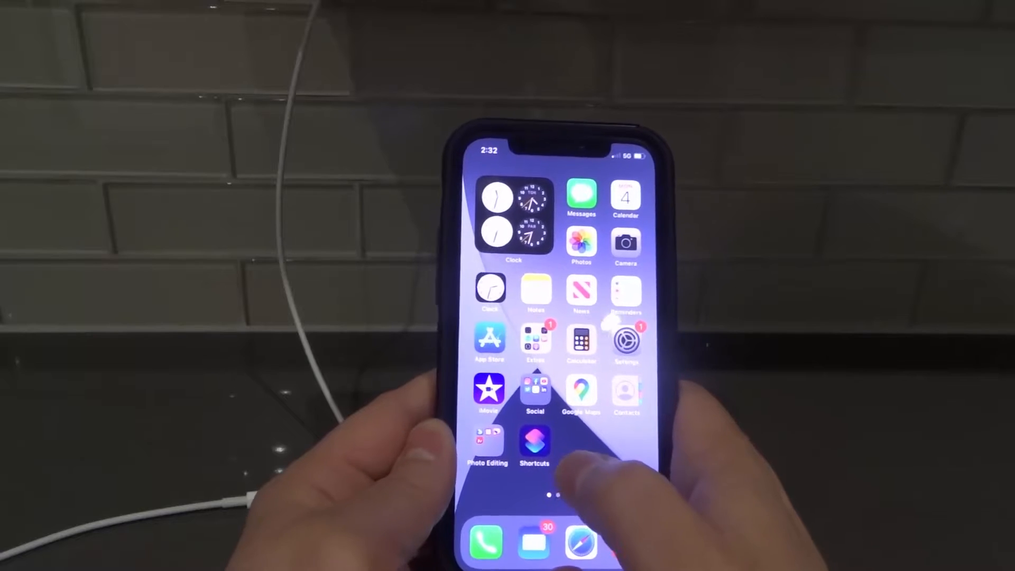
Step: Launch Shortcuts from the home screen and switch to the Automation section
{"action": "left_click", "coordinate": [535, 442]}
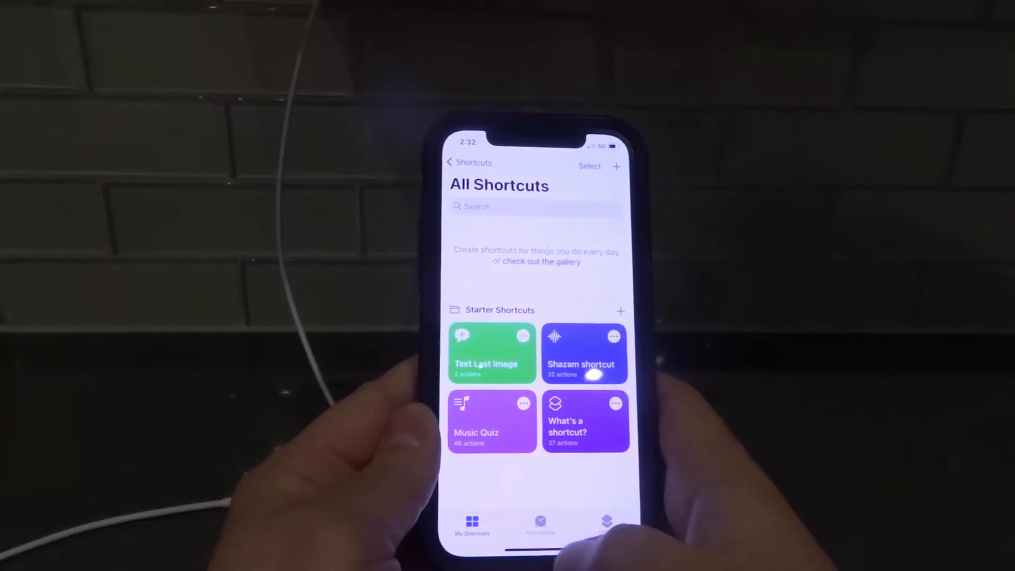
{"action": "left_click", "coordinate": [542, 523]}
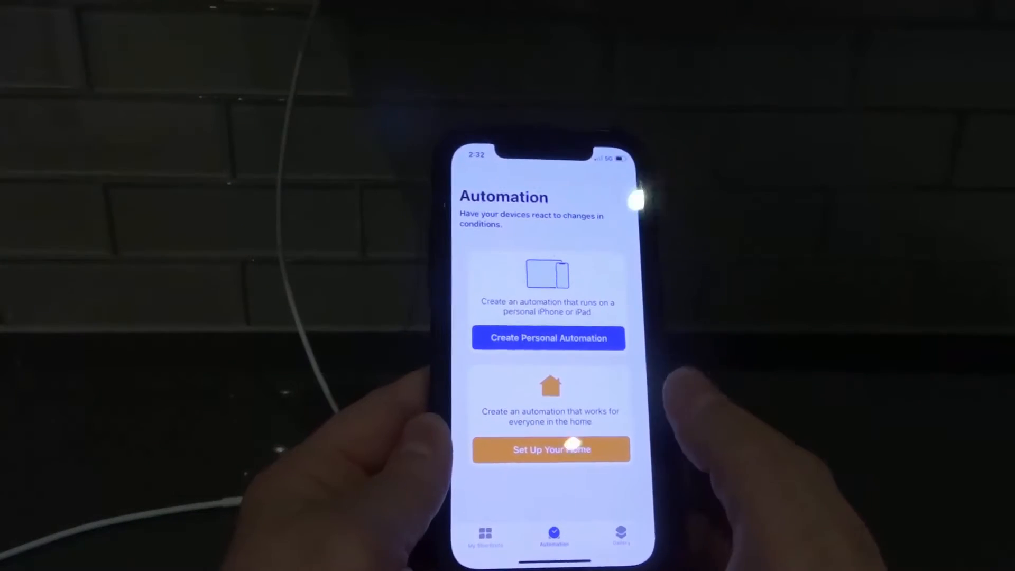
Step: Create a personal automation triggered by Charger Is Connected and proceed to its actions
{"action": "left_click", "coordinate": [548, 339]}
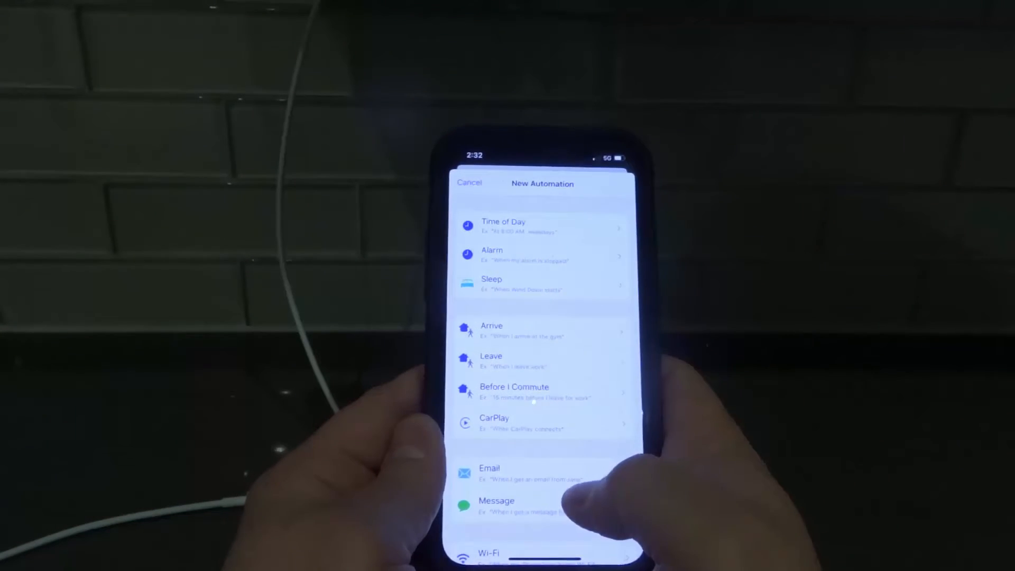
{"action": "scroll", "scroll_direction": "down", "scroll_amount": 3}
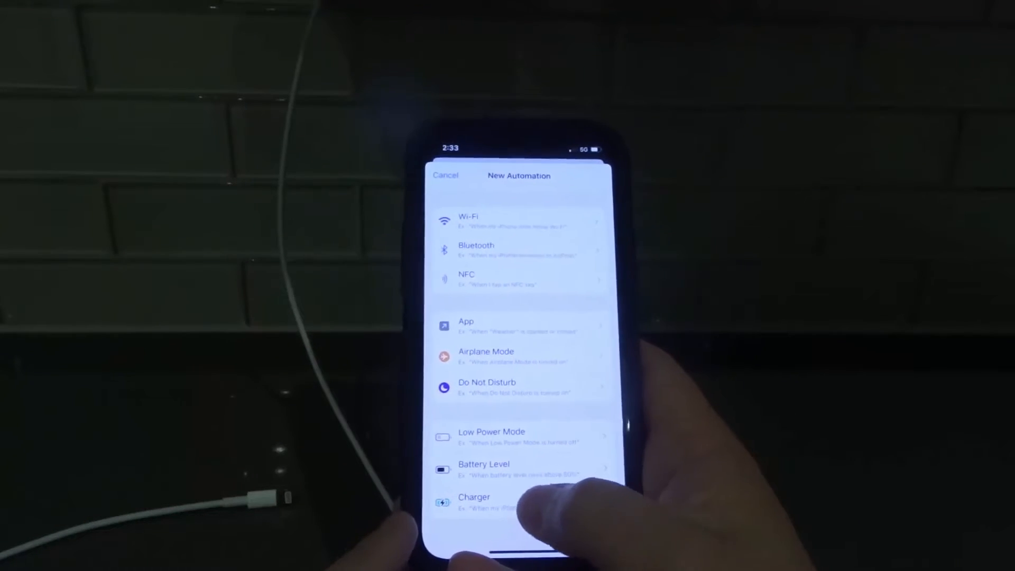
{"action": "left_click", "coordinate": [474, 497]}
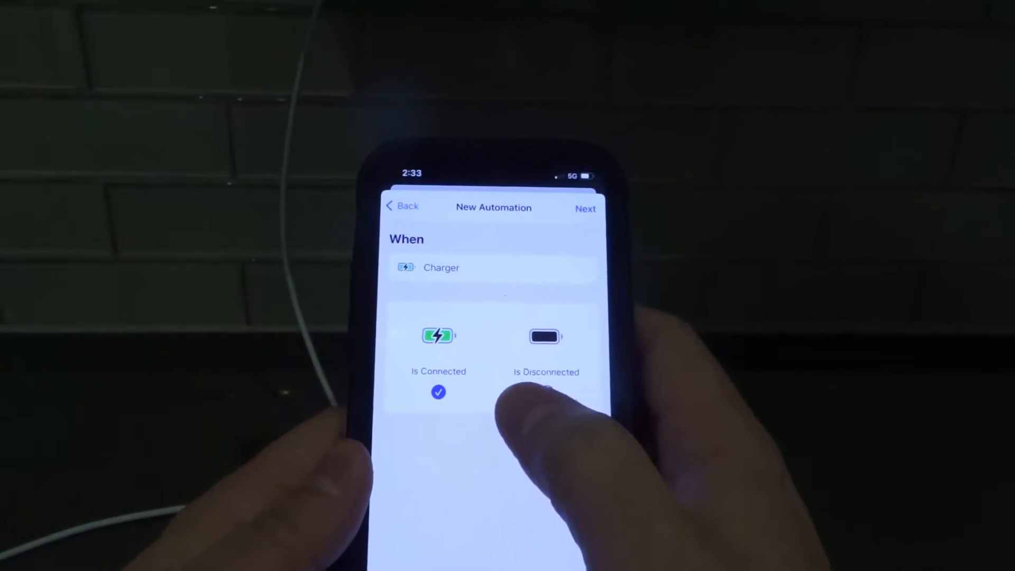
{"action": "left_click", "coordinate": [585, 208]}
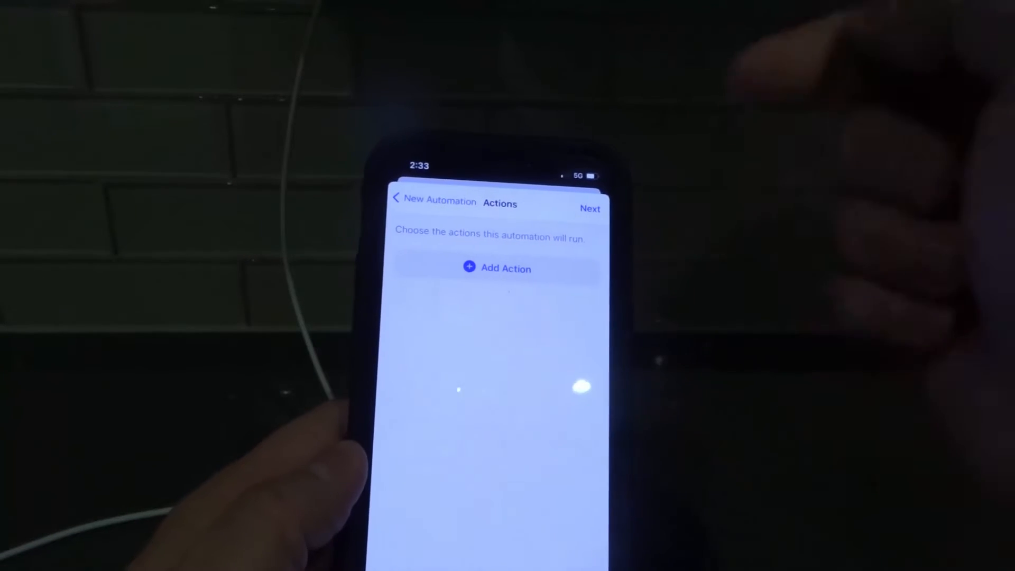
Step: Search the action picker for 'Spea' so Speak Text is listed
{"action": "left_click", "coordinate": [497, 267]}
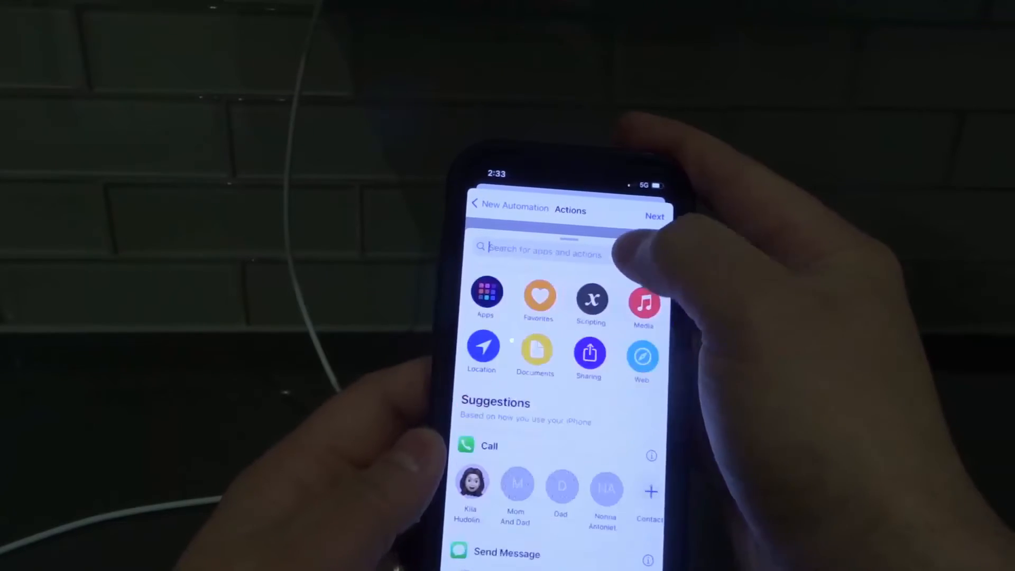
{"action": "type", "text": "Speak"}
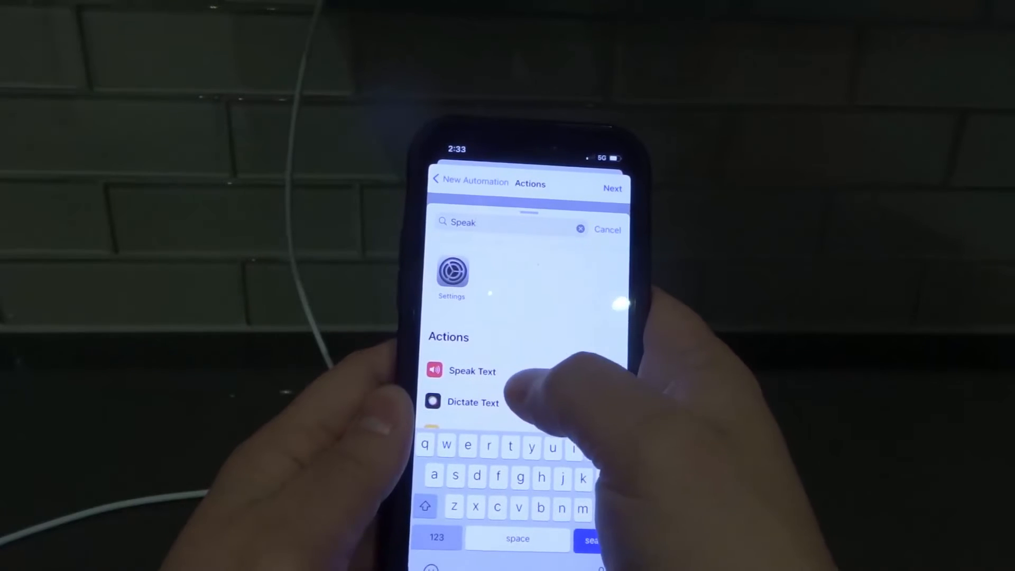
Step: Add a Speak Text action saying 'Charging' and continue to the summary
{"action": "left_click", "coordinate": [471, 371]}
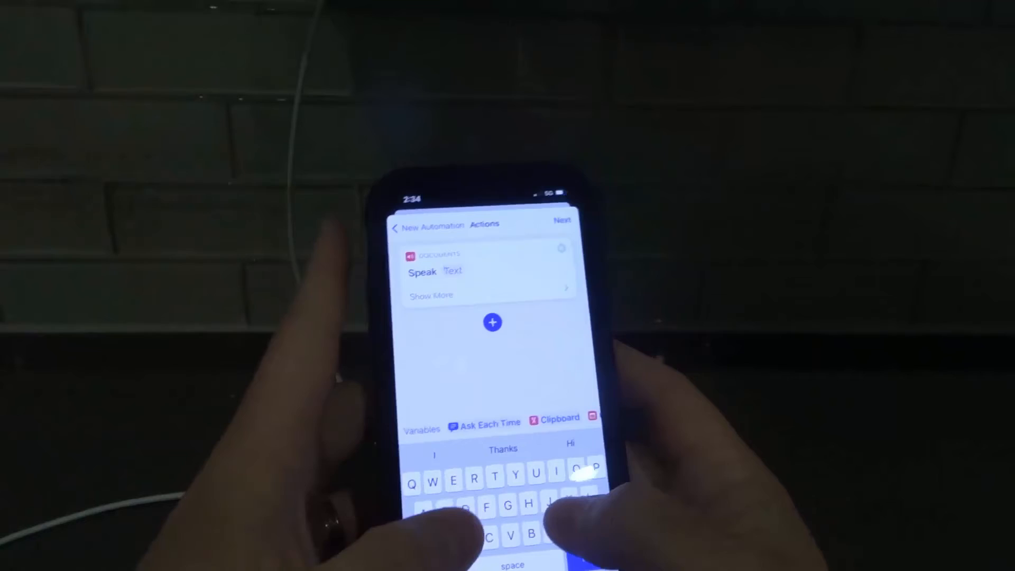
{"action": "type", "text": "Charging"}
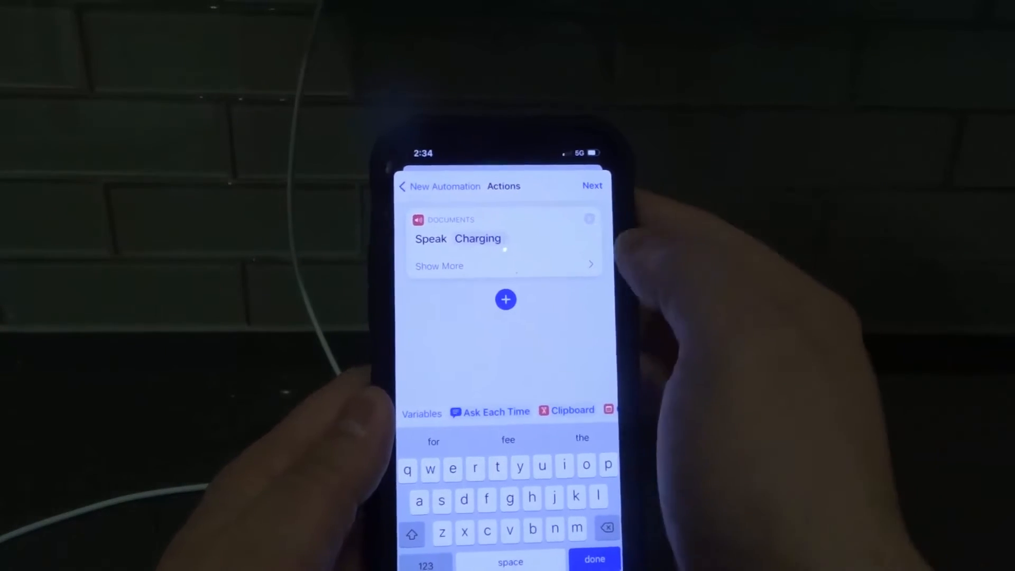
{"action": "left_click", "coordinate": [439, 266]}
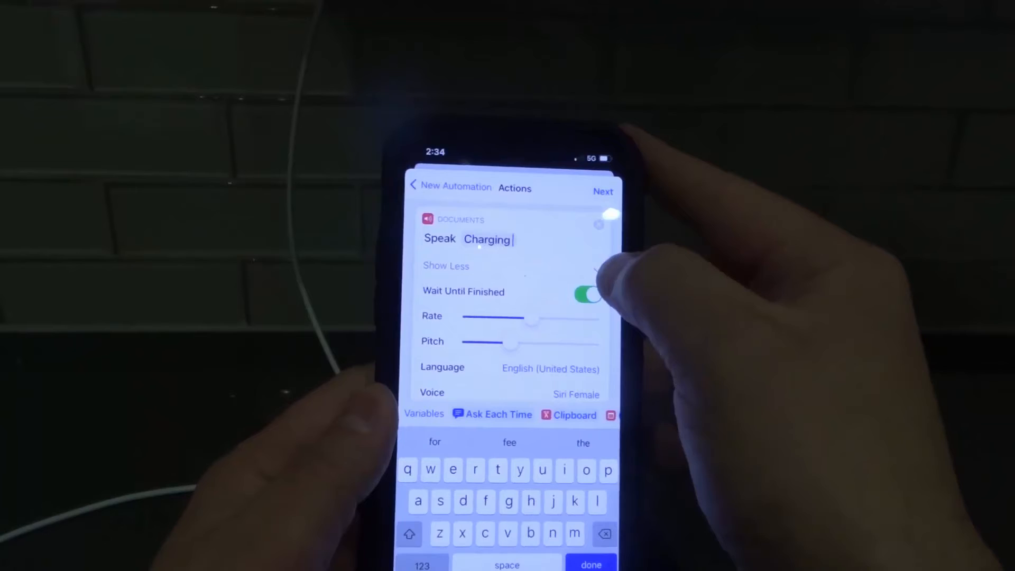
{"action": "left_click", "coordinate": [445, 265]}
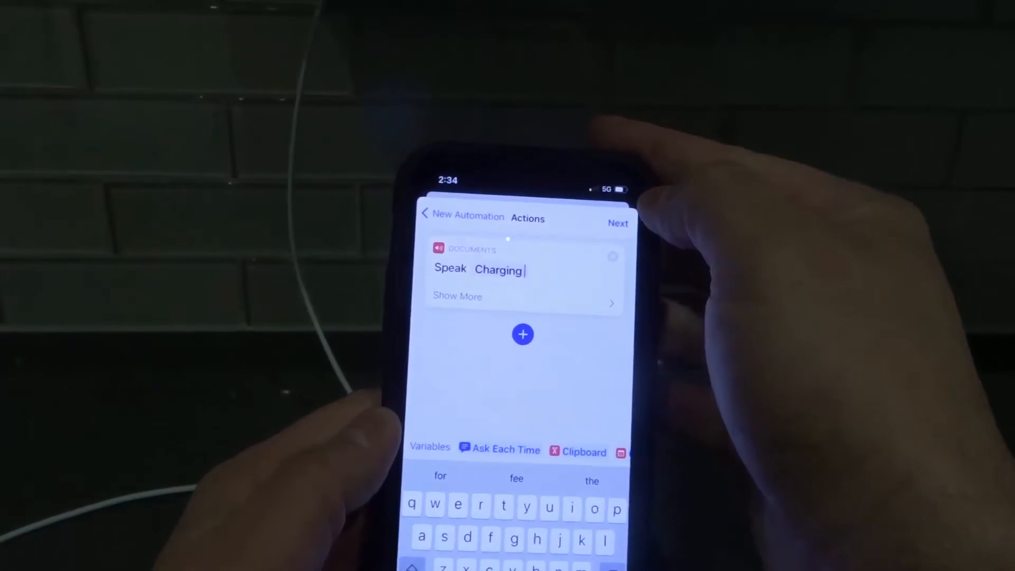
{"action": "left_click", "coordinate": [616, 223]}
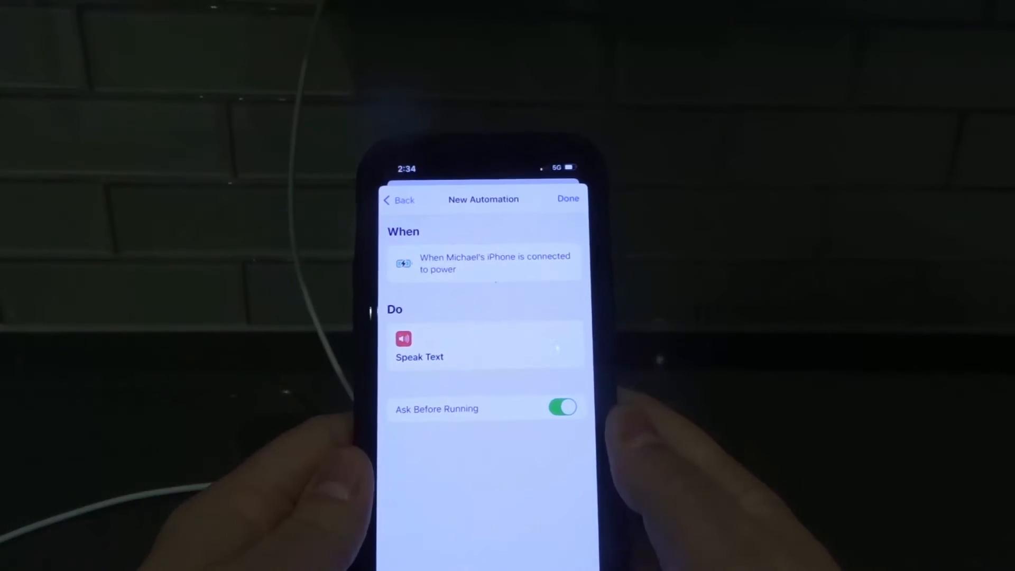
Step: Turn off Ask Before Running, confirm Don't Ask, and save the automation
{"action": "left_click", "coordinate": [561, 406]}
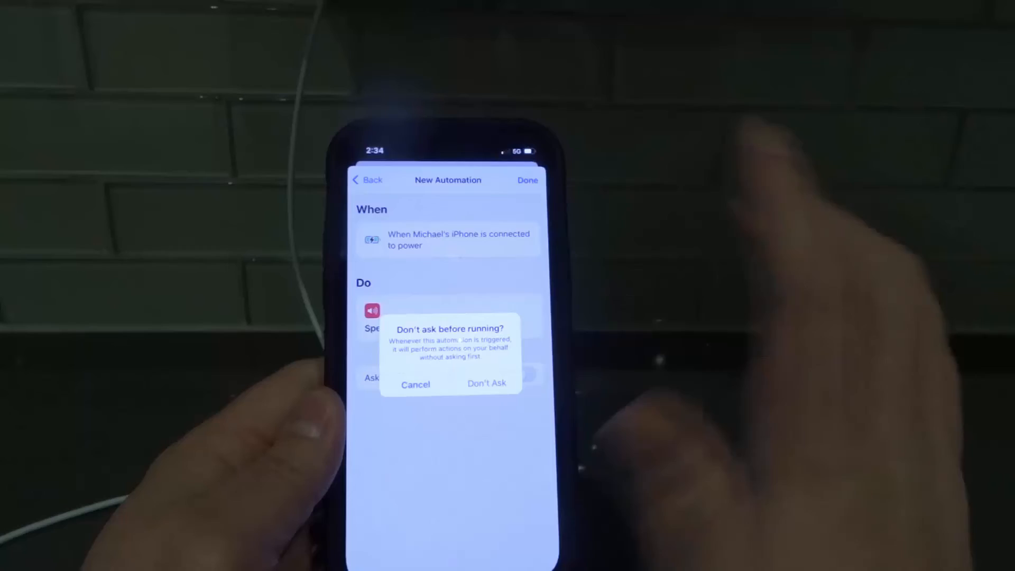
{"action": "left_click", "coordinate": [486, 382]}
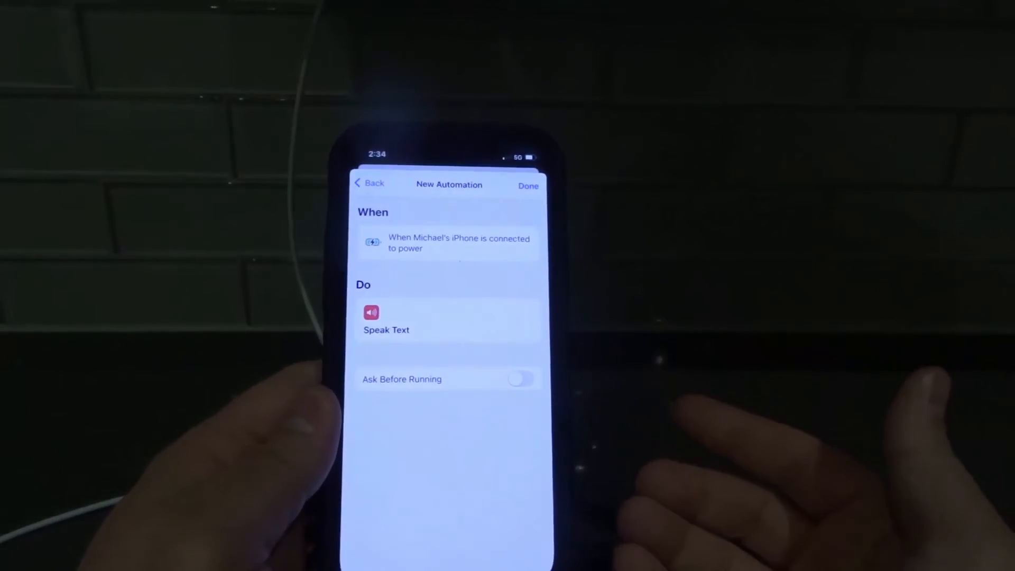
{"action": "left_click", "coordinate": [529, 186]}
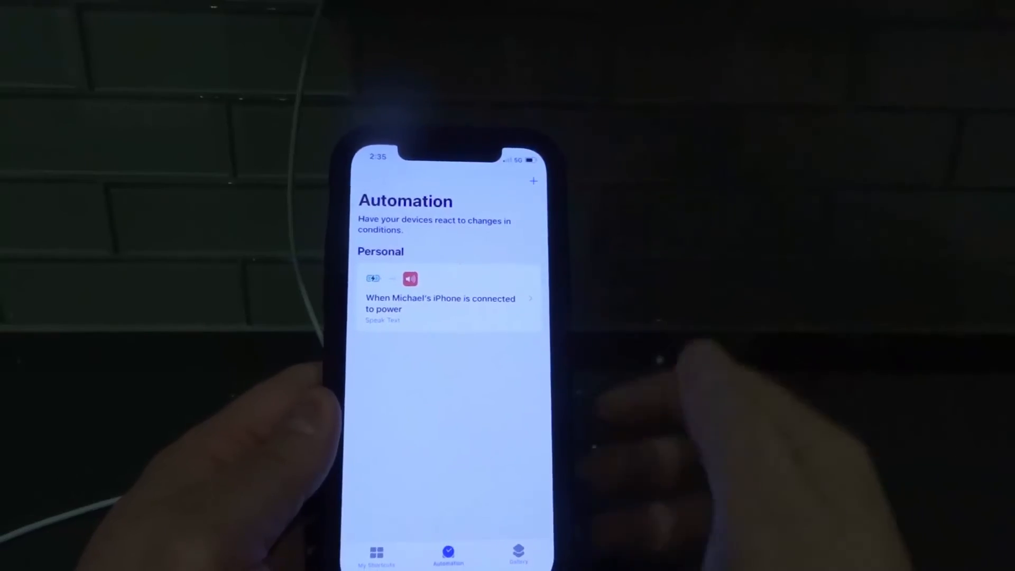